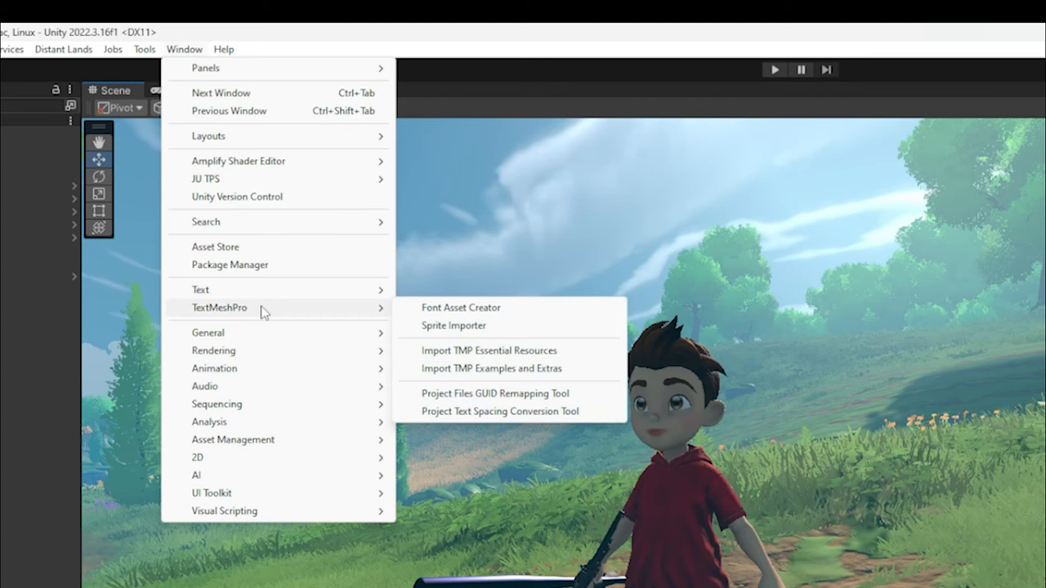
Step: Launch the TextMeshPro Font Asset Creator window with Alphakind as the source font
left_click(461, 308)
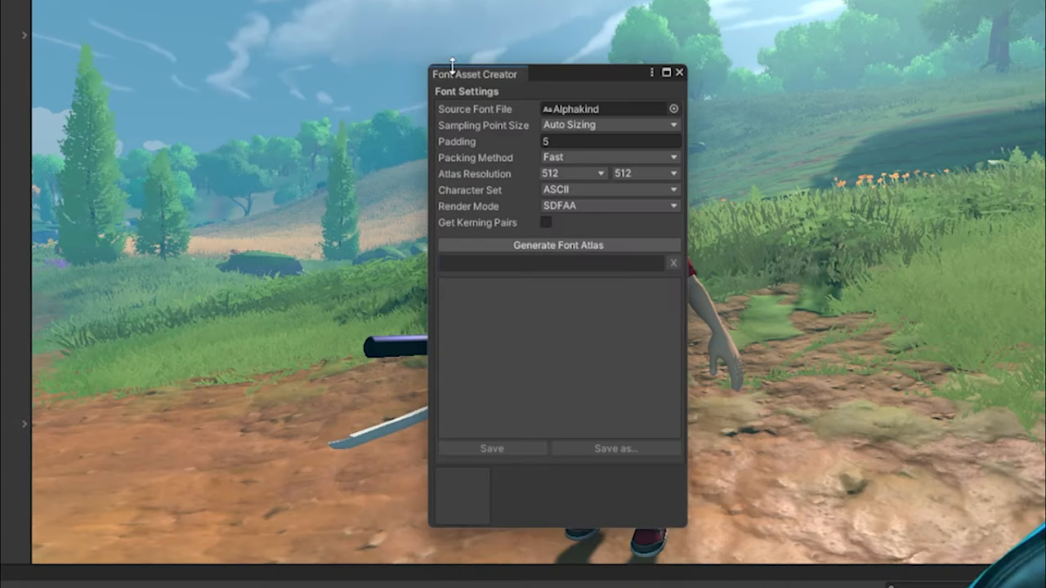
mouse_move(462, 81)
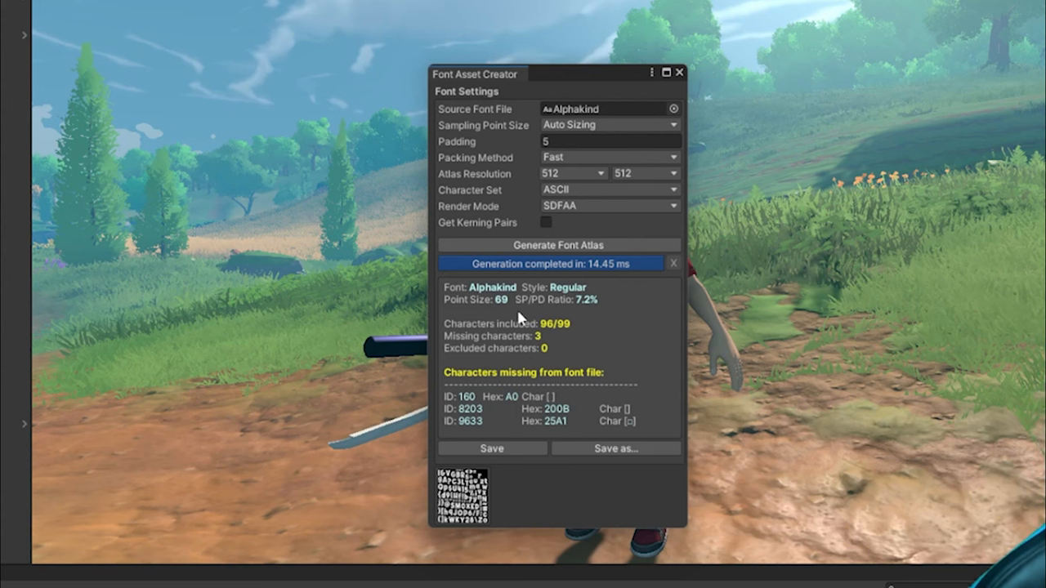
mouse_move(499, 313)
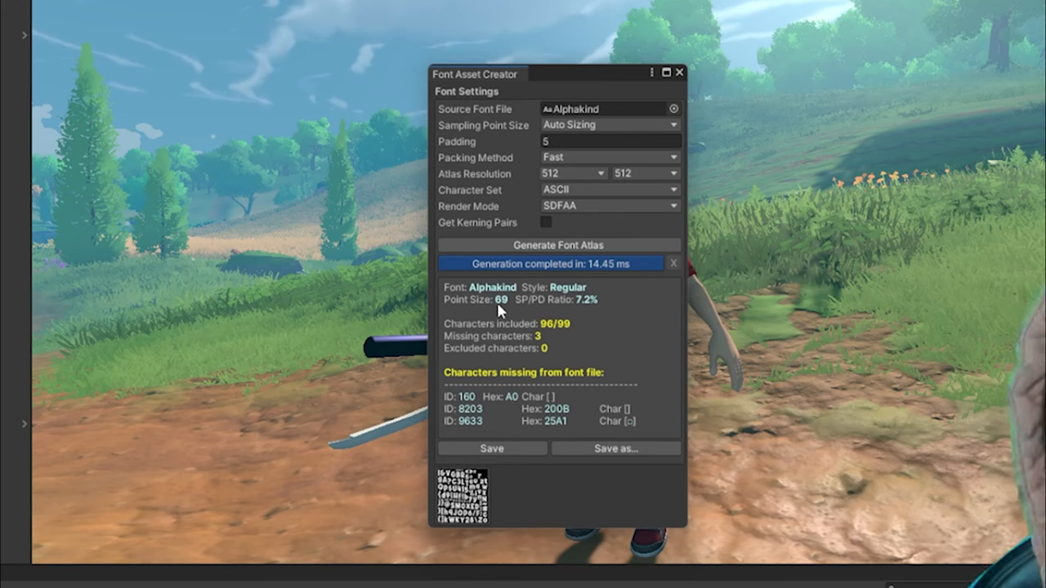
mouse_move(564, 319)
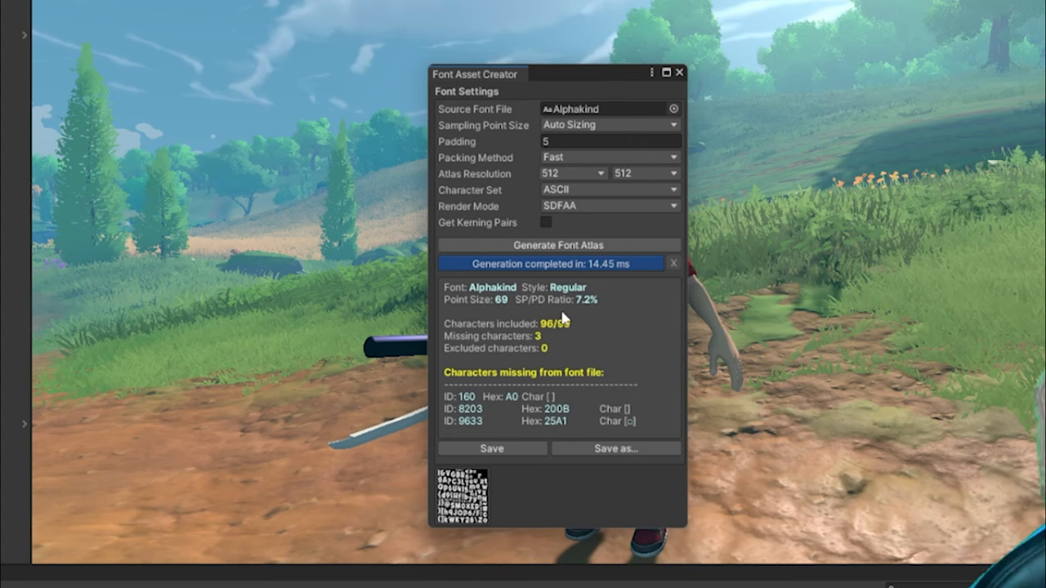
mouse_move(569, 337)
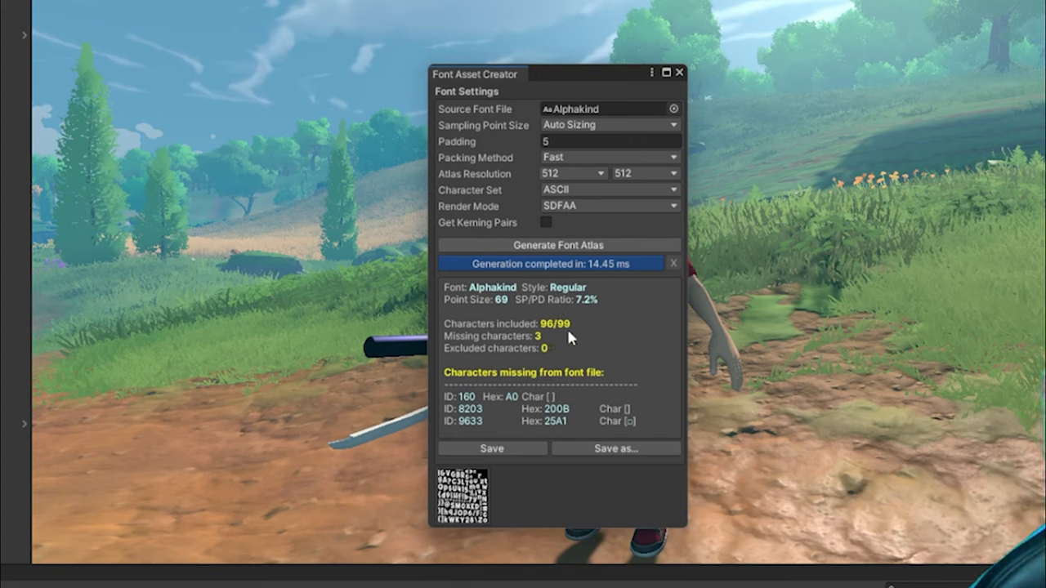
mouse_move(562, 349)
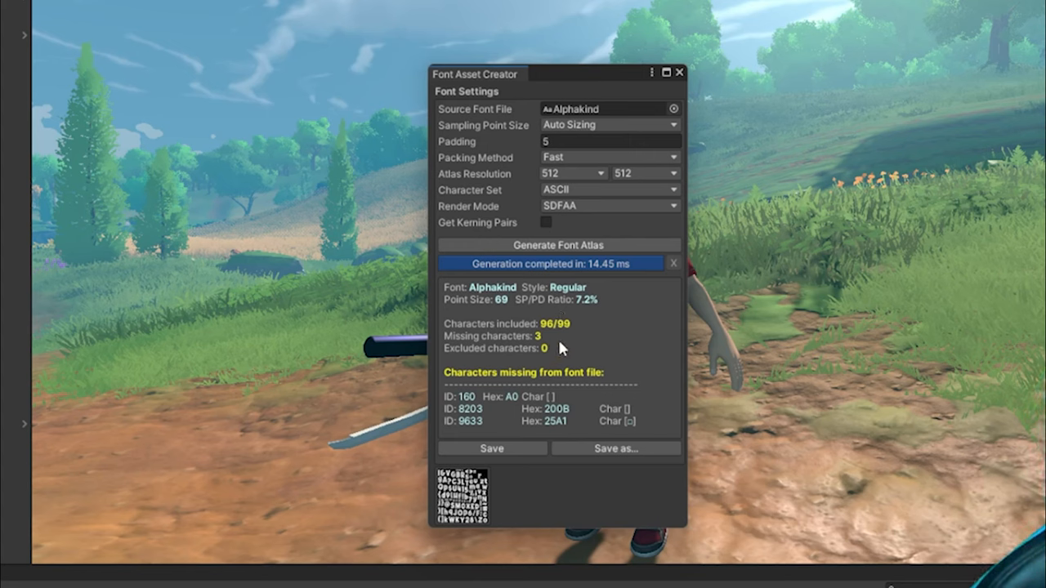